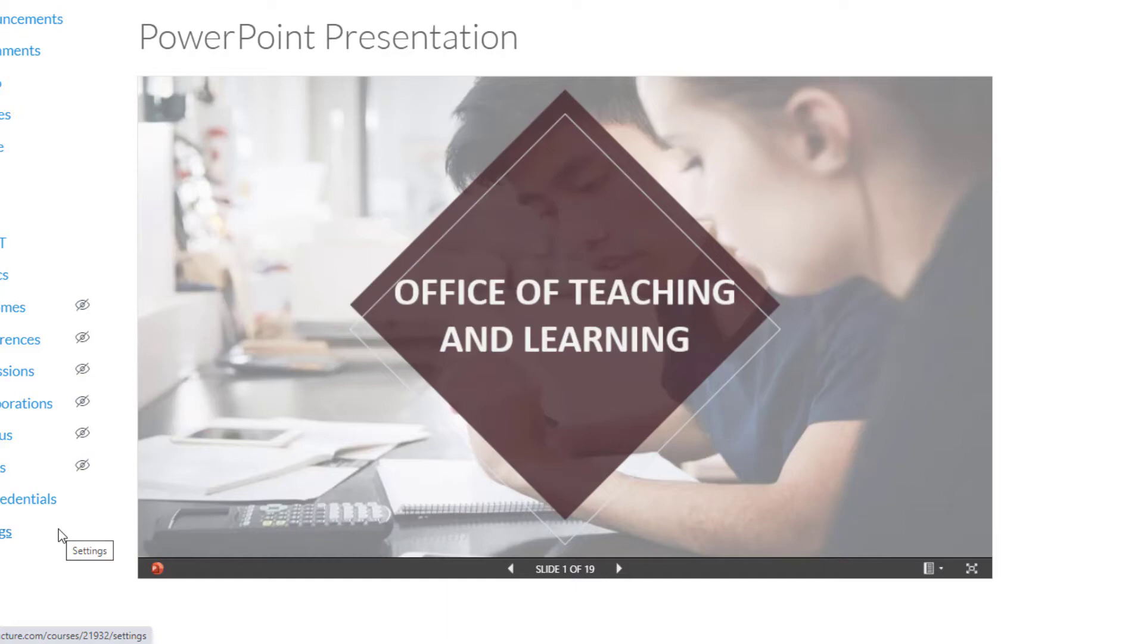
# Switch to the Office of Teaching and Learning deck in PowerPoint for the web.
pyautogui.click(618, 568)
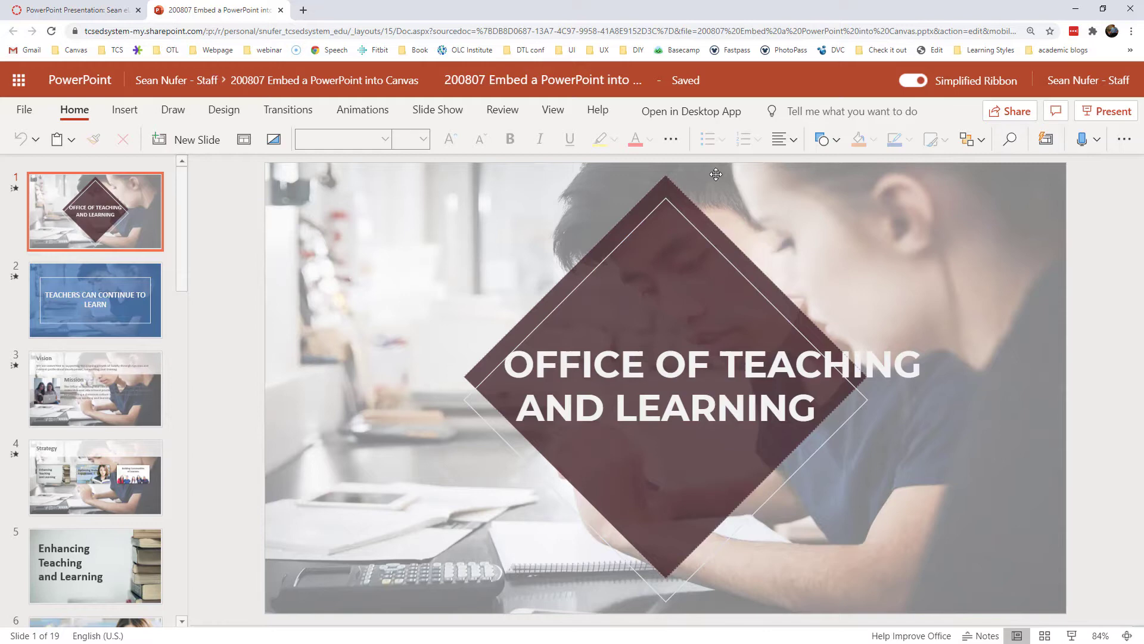
pyautogui.click(1009, 110)
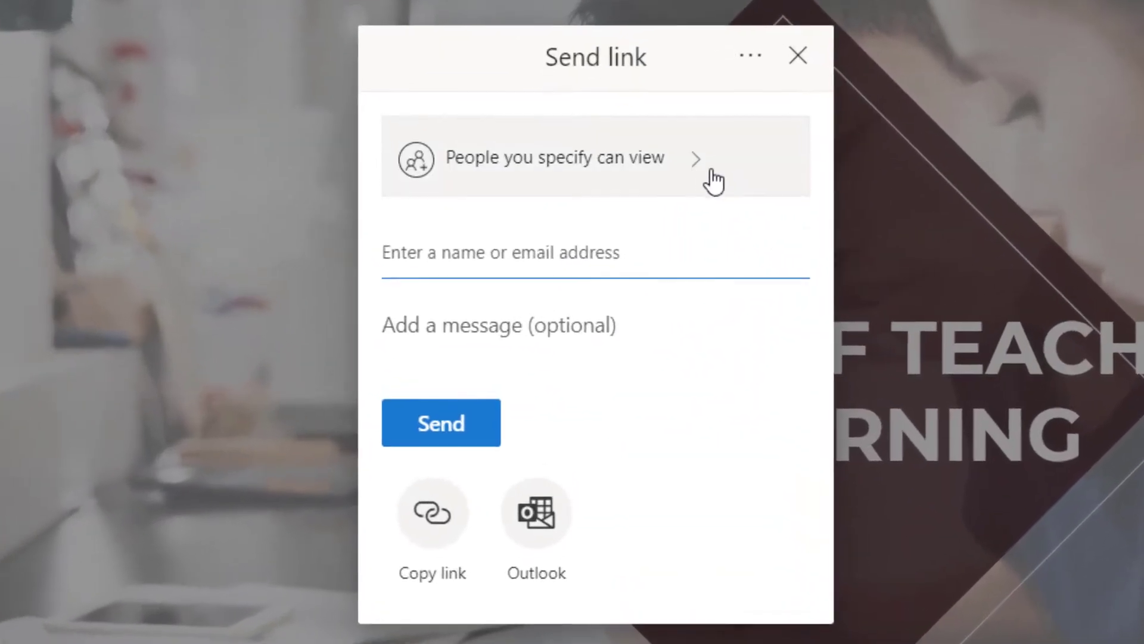
pyautogui.click(555, 157)
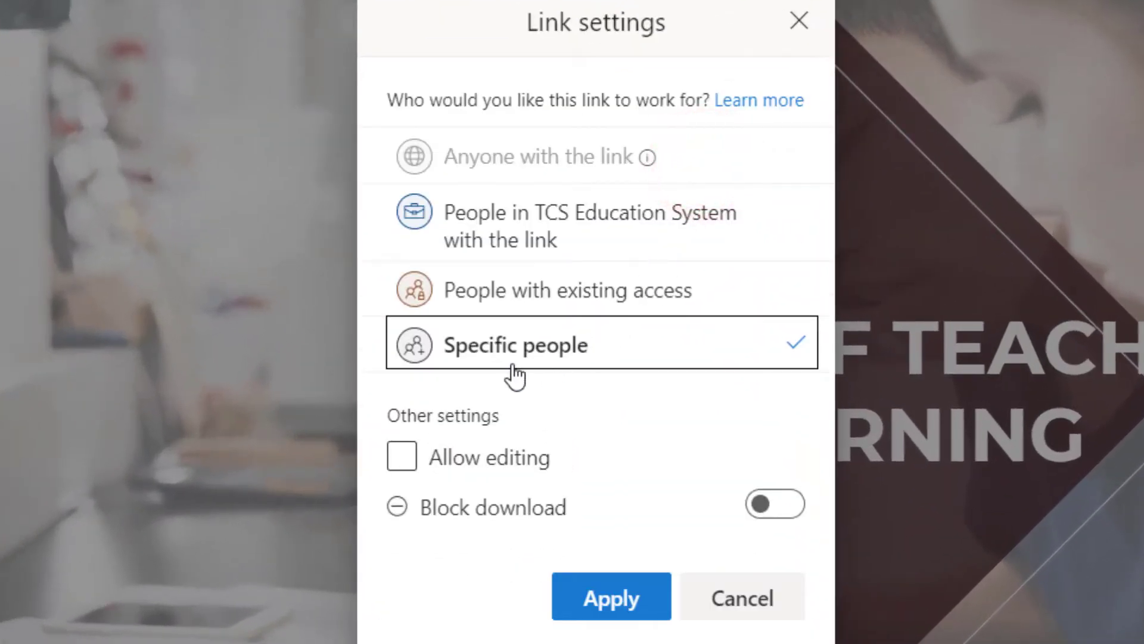
pyautogui.moveTo(612, 599)
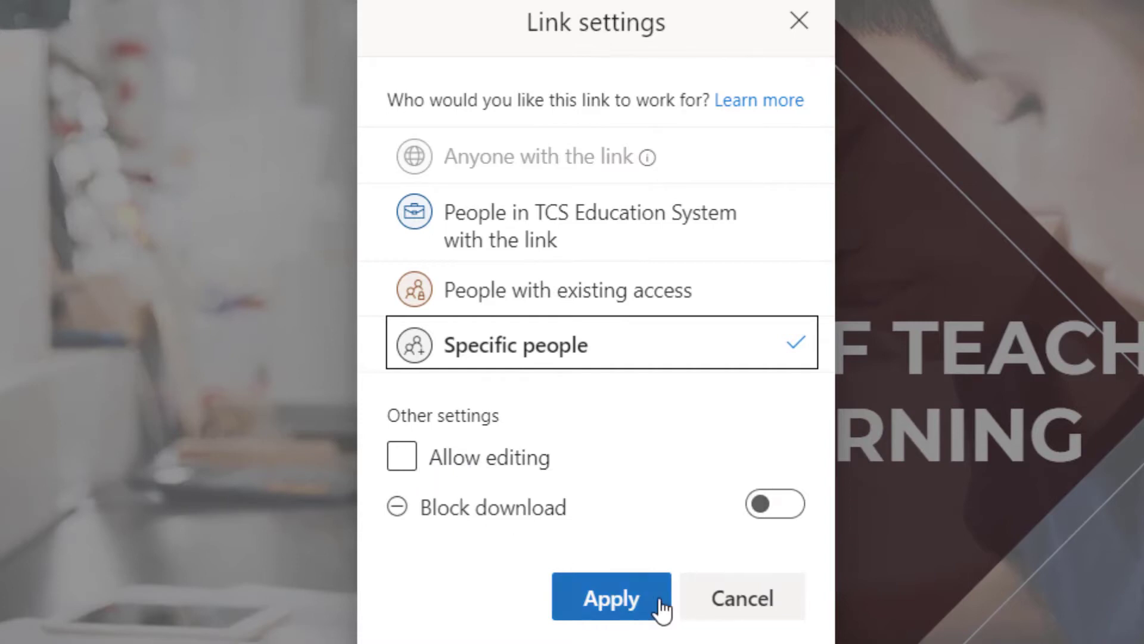
pyautogui.click(611, 598)
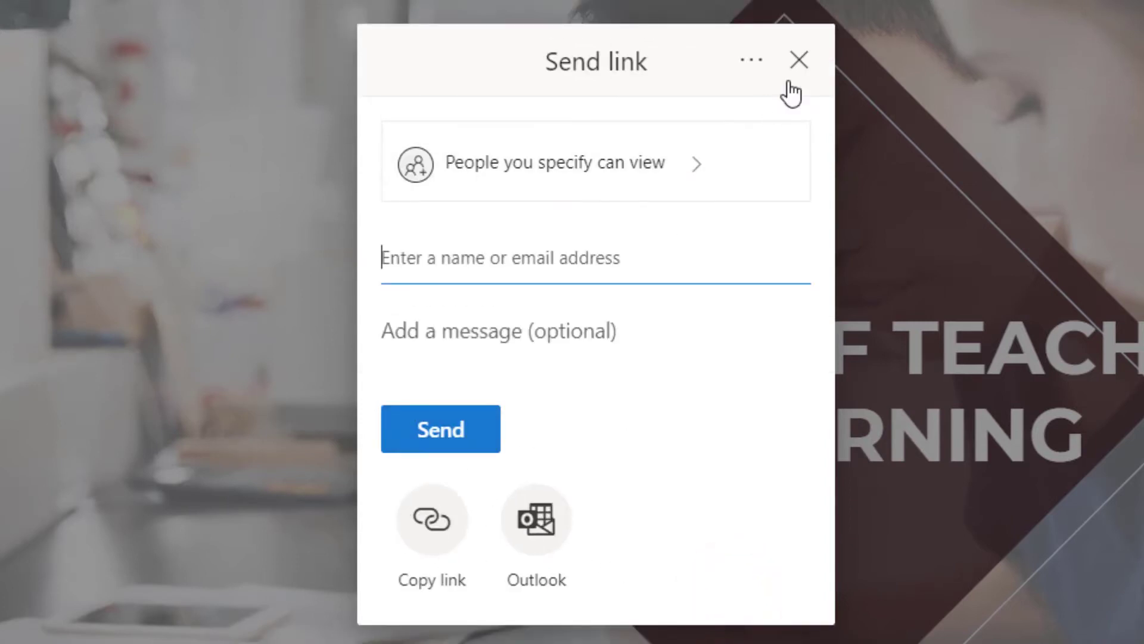
pyautogui.click(797, 59)
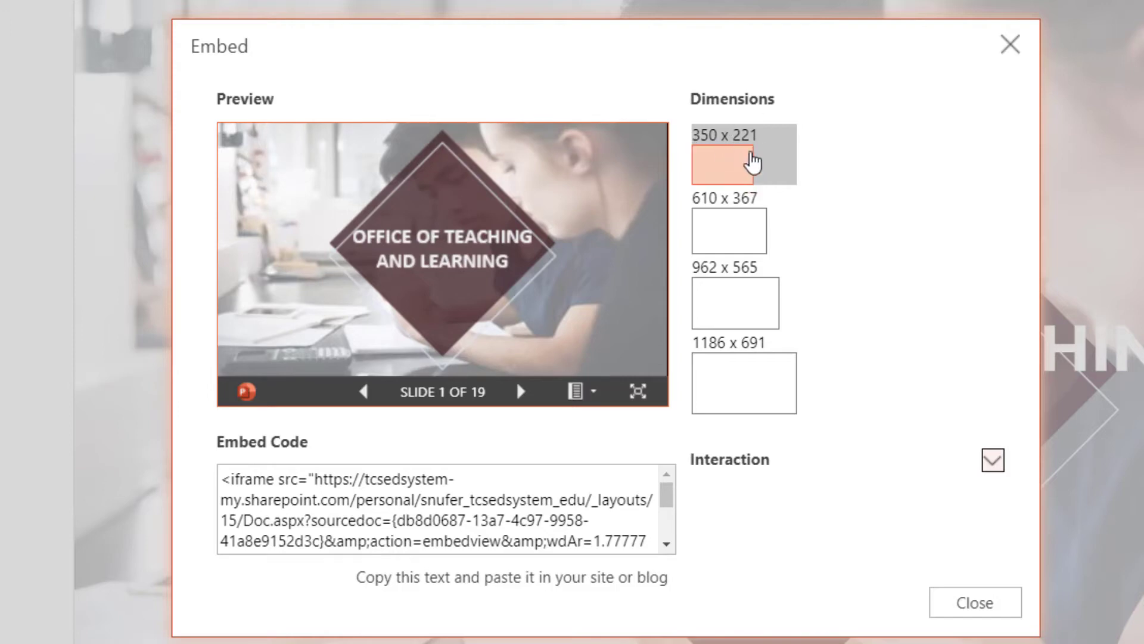
pyautogui.moveTo(742, 168)
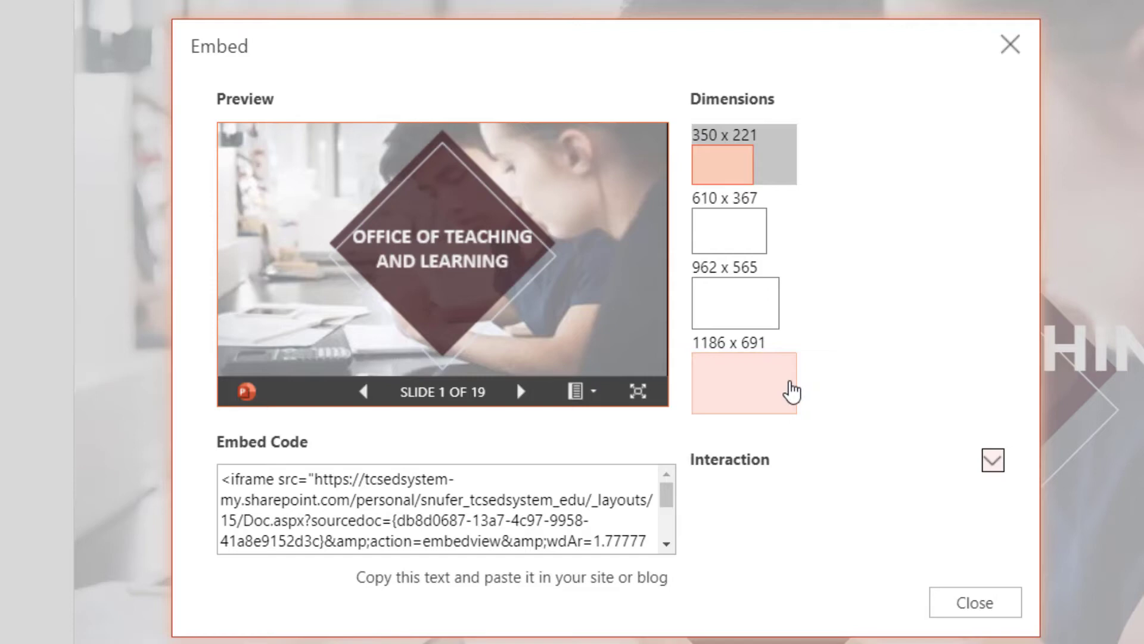
pyautogui.moveTo(725, 210)
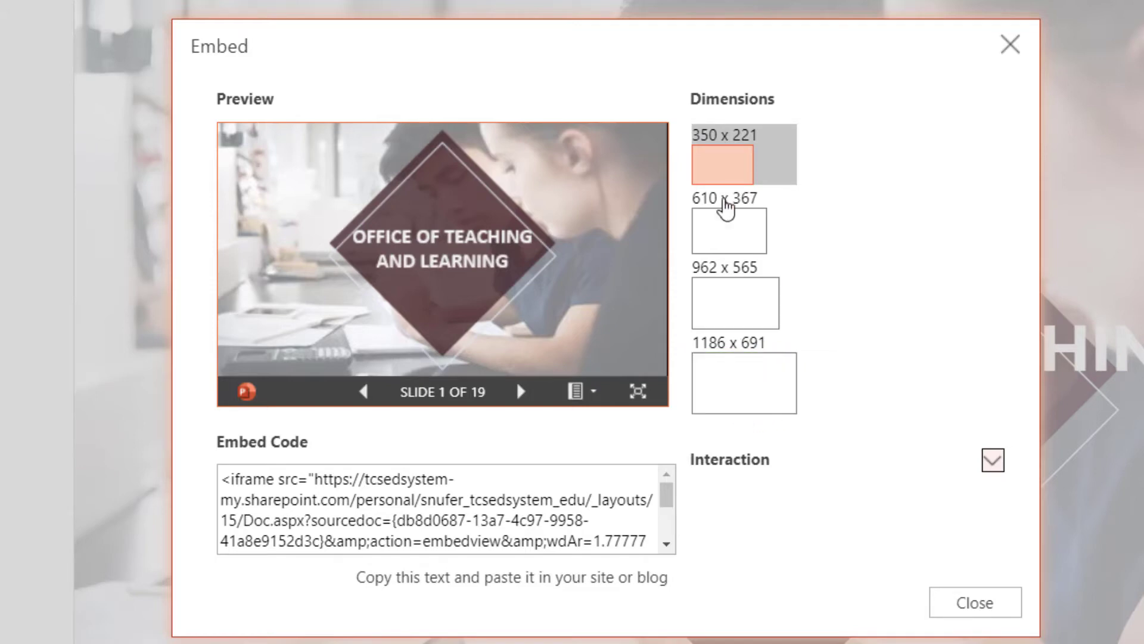
# Copy the presentation's embed code from File > Share > Embed at 962 x 565.
pyautogui.click(729, 231)
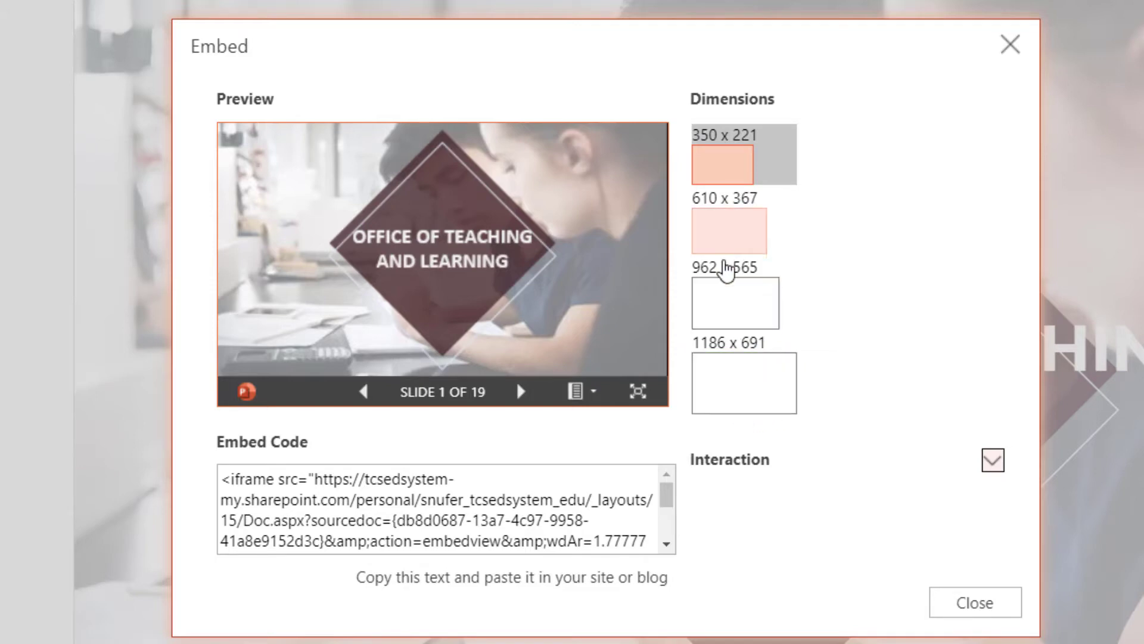
pyautogui.click(743, 383)
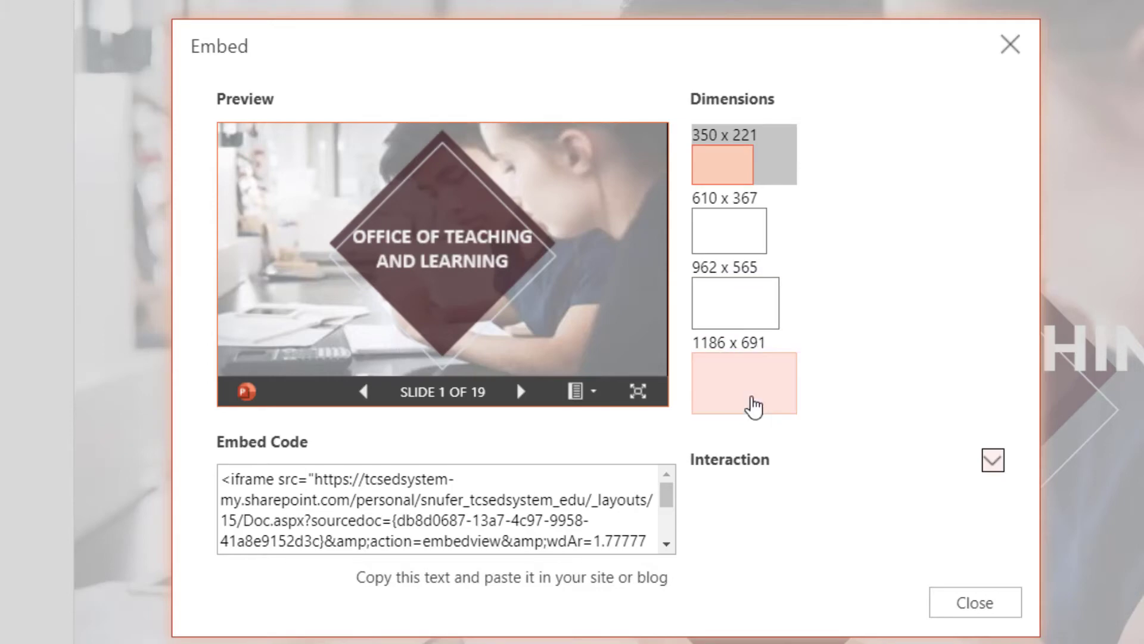
pyautogui.click(743, 303)
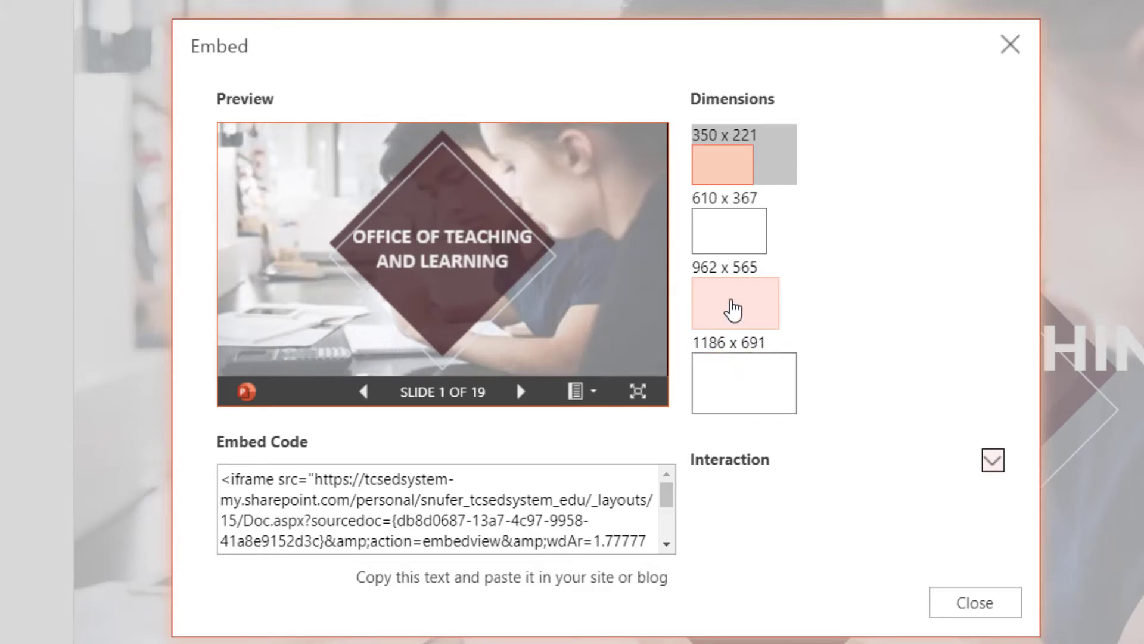
pyautogui.click(735, 301)
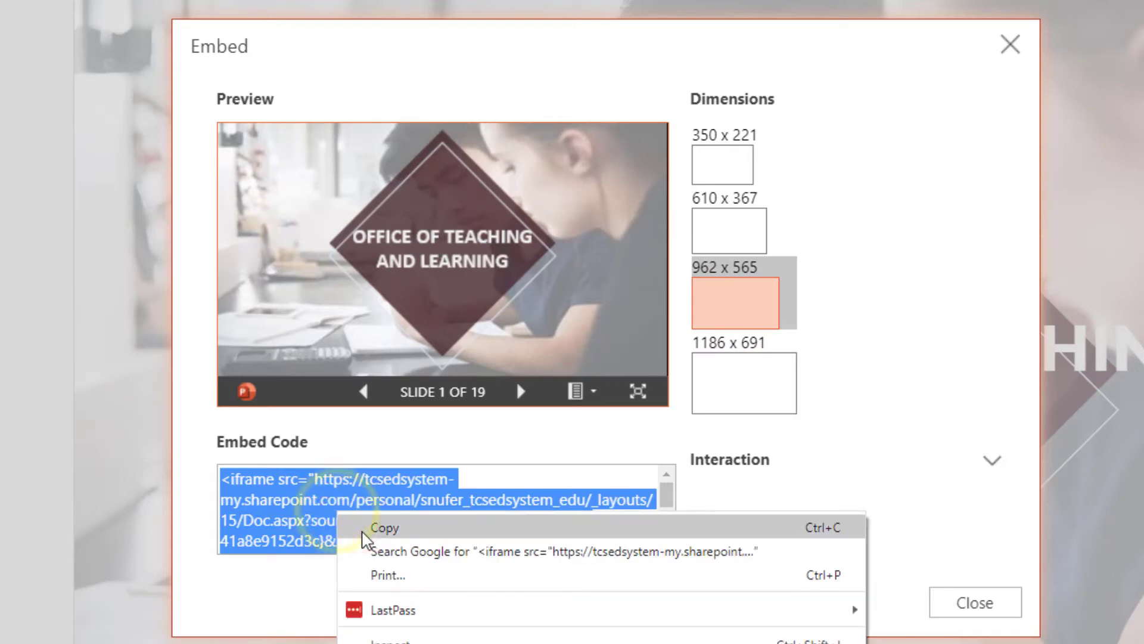
pyautogui.click(385, 528)
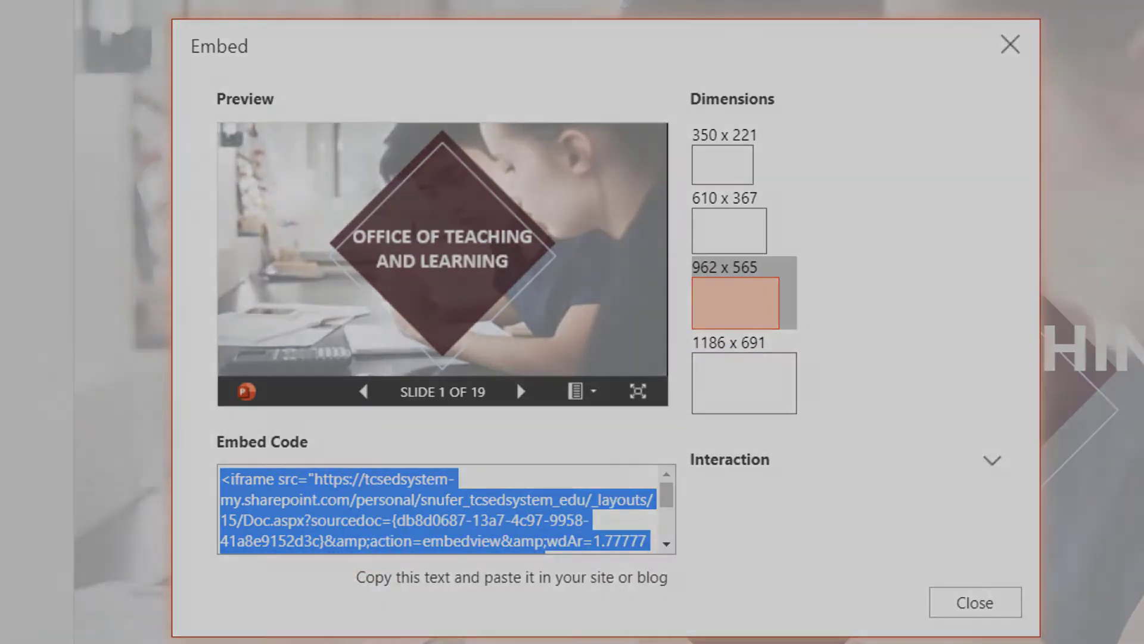
pyautogui.click(975, 602)
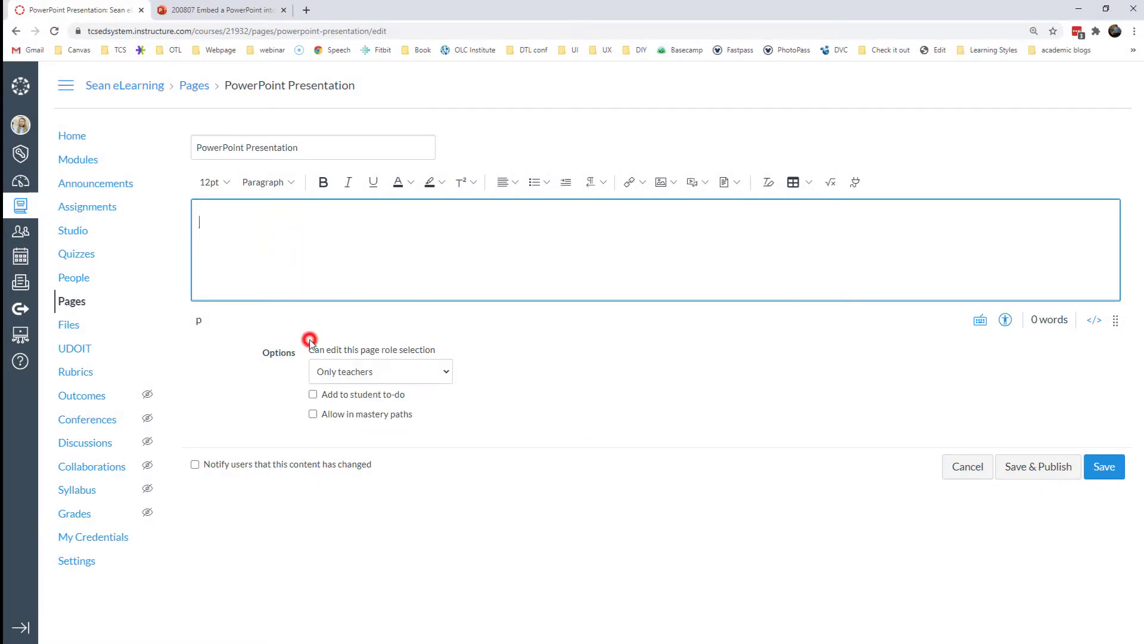
# Paste the iframe code into the rich editor, save, then reopen the page for editing.
pyautogui.click(1105, 466)
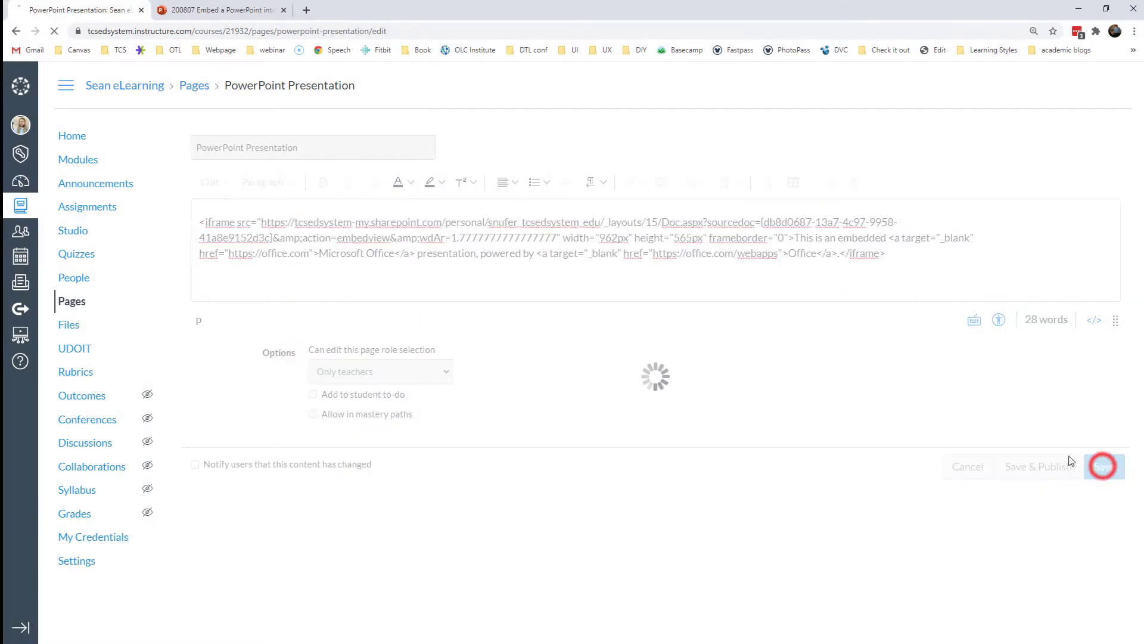
pyautogui.click(1103, 466)
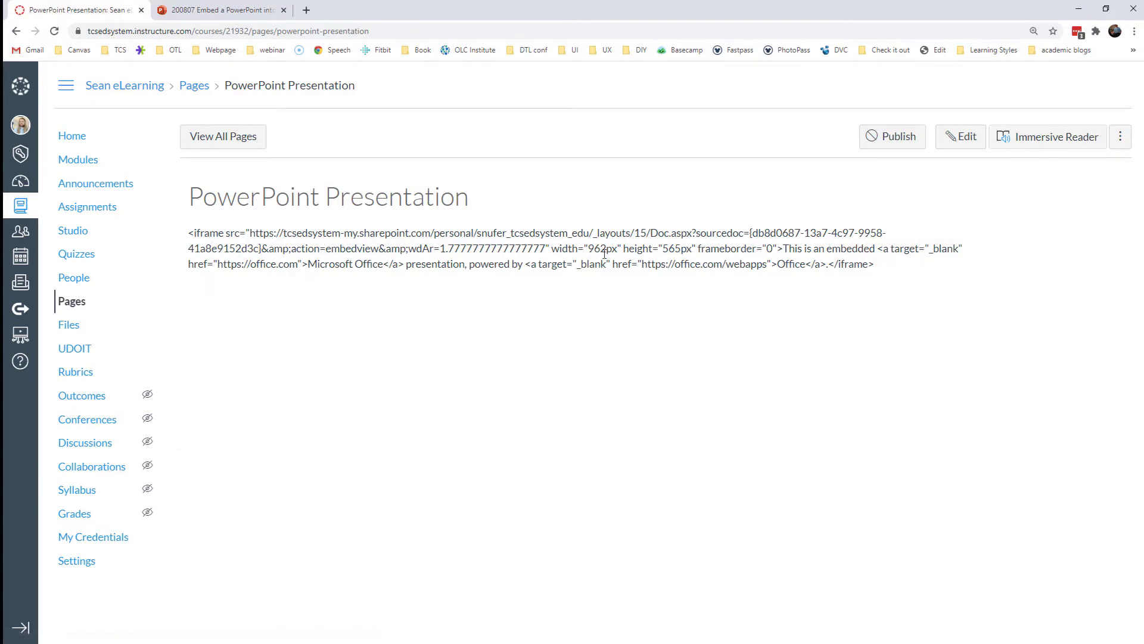
pyautogui.click(960, 136)
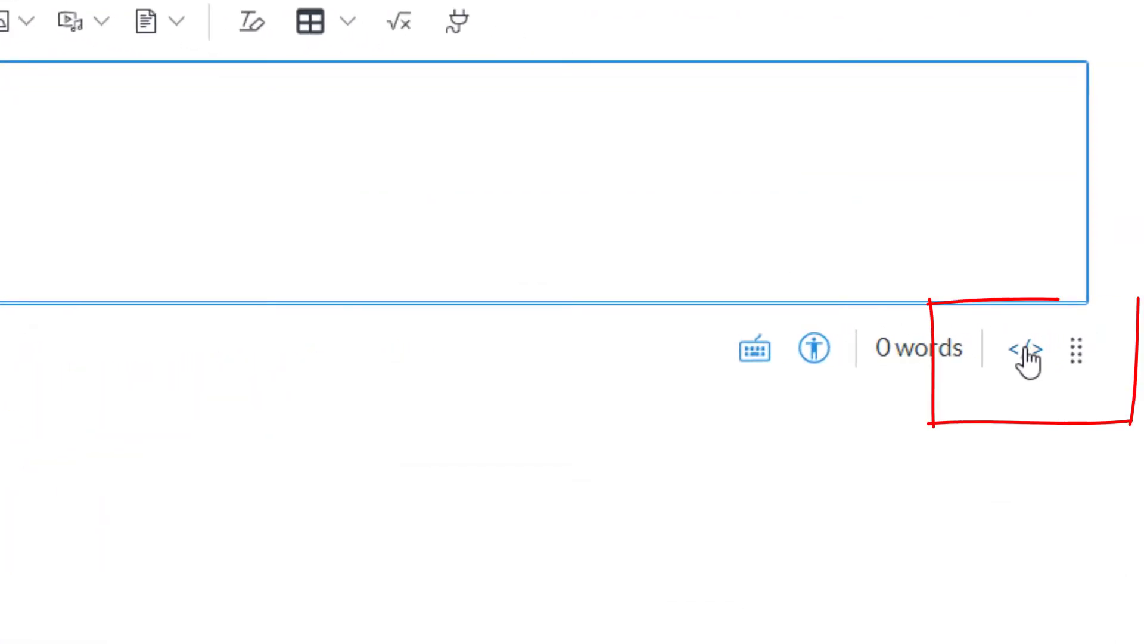
# Paste the iframe code in the HTML source view, save, and reopen the editor.
pyautogui.click(1025, 349)
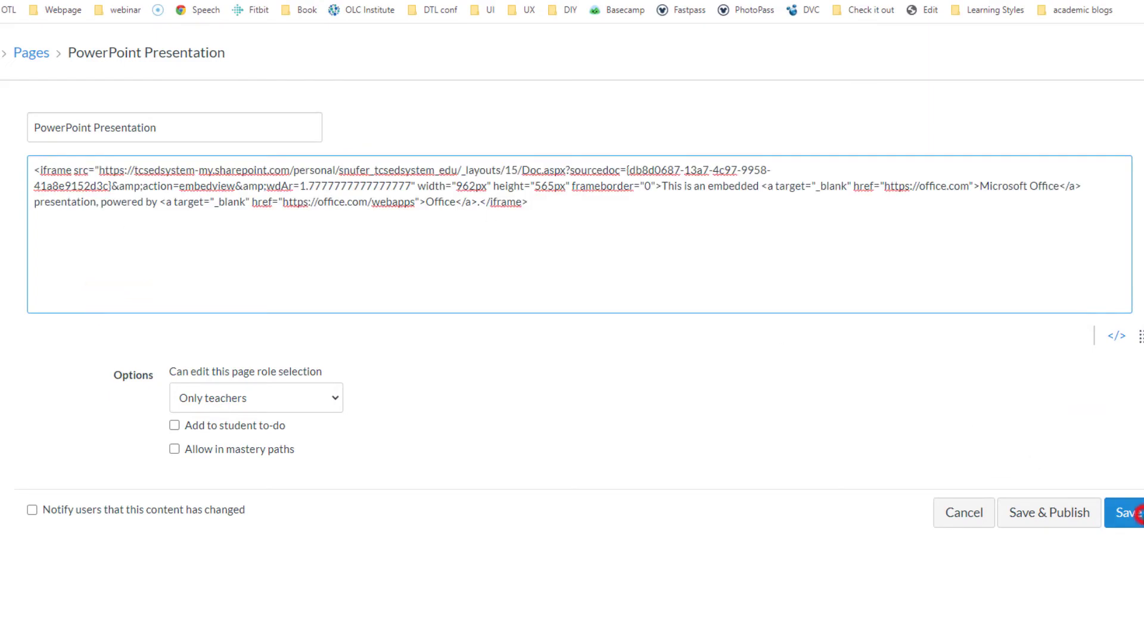
pyautogui.click(1128, 512)
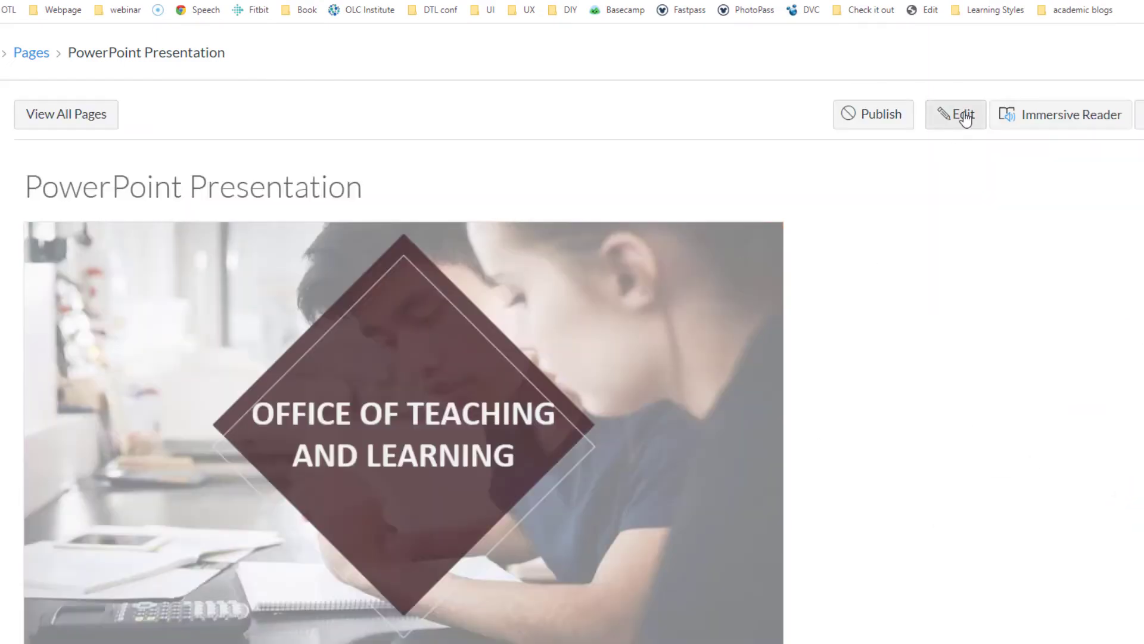
pyautogui.click(956, 115)
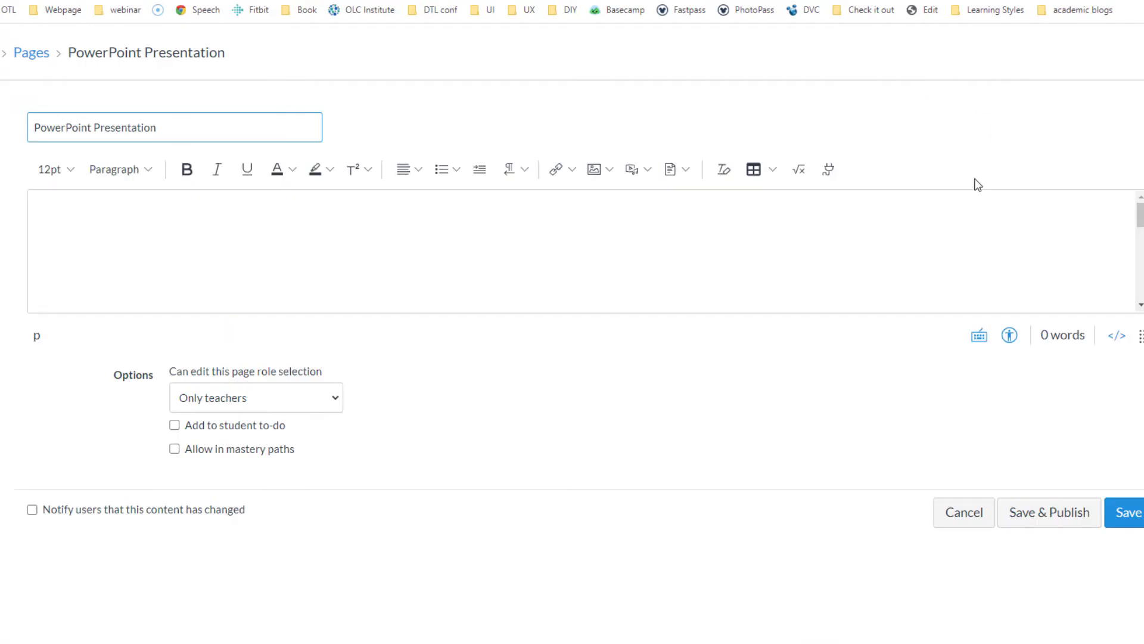
# Insert the iframe code through Media > Upload/Record Media > Embed below the paragraphs.
pyautogui.click(1118, 335)
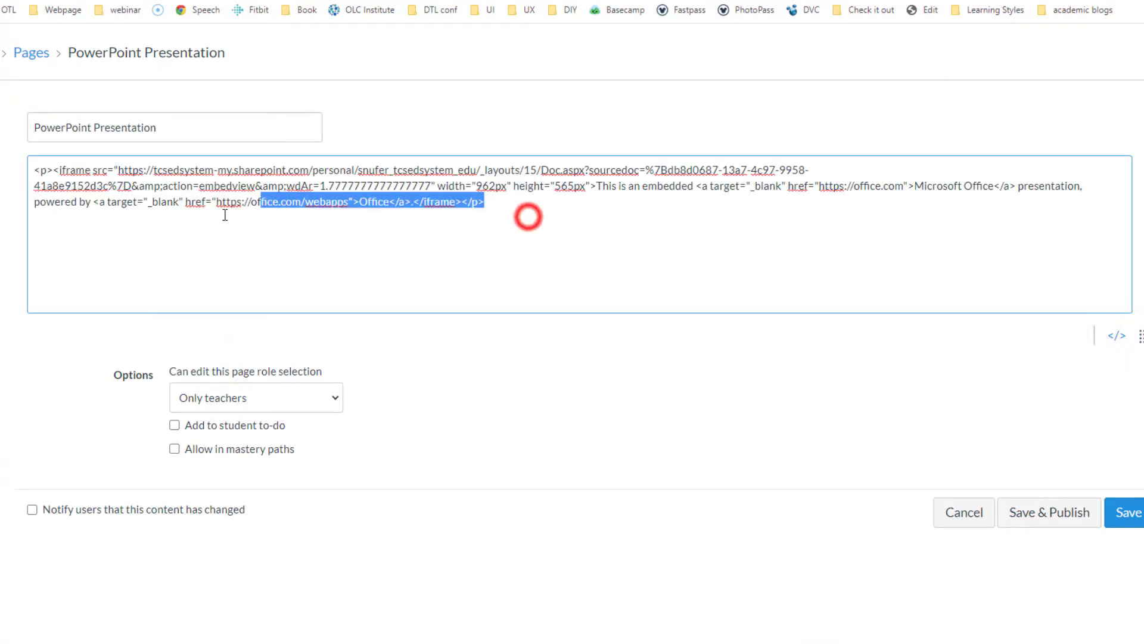
pyautogui.click(1117, 336)
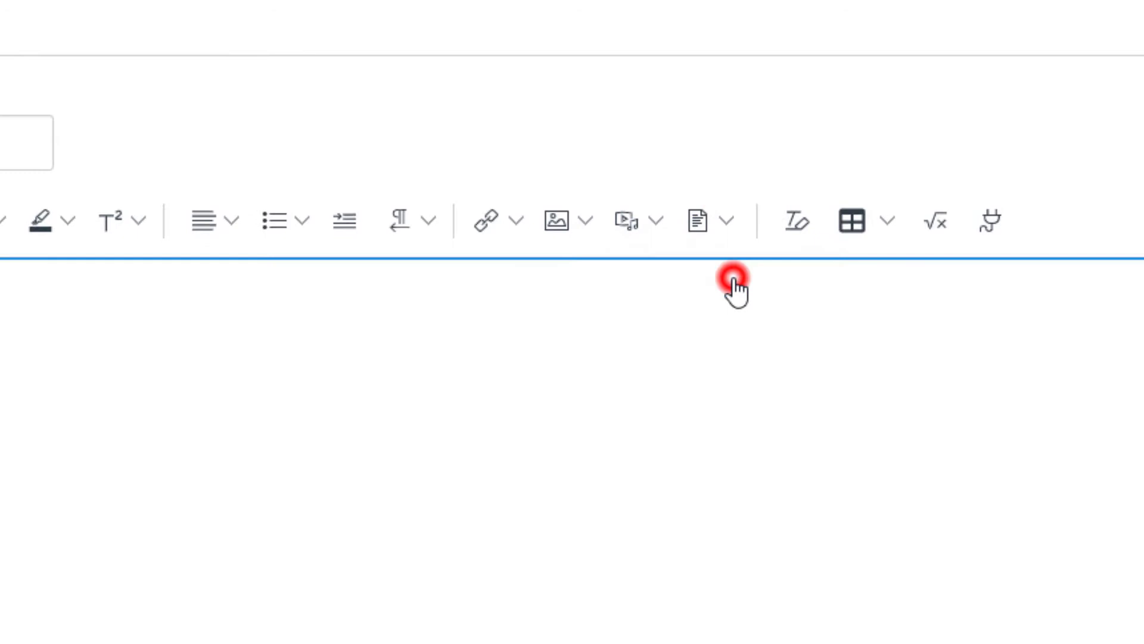
pyautogui.click(624, 219)
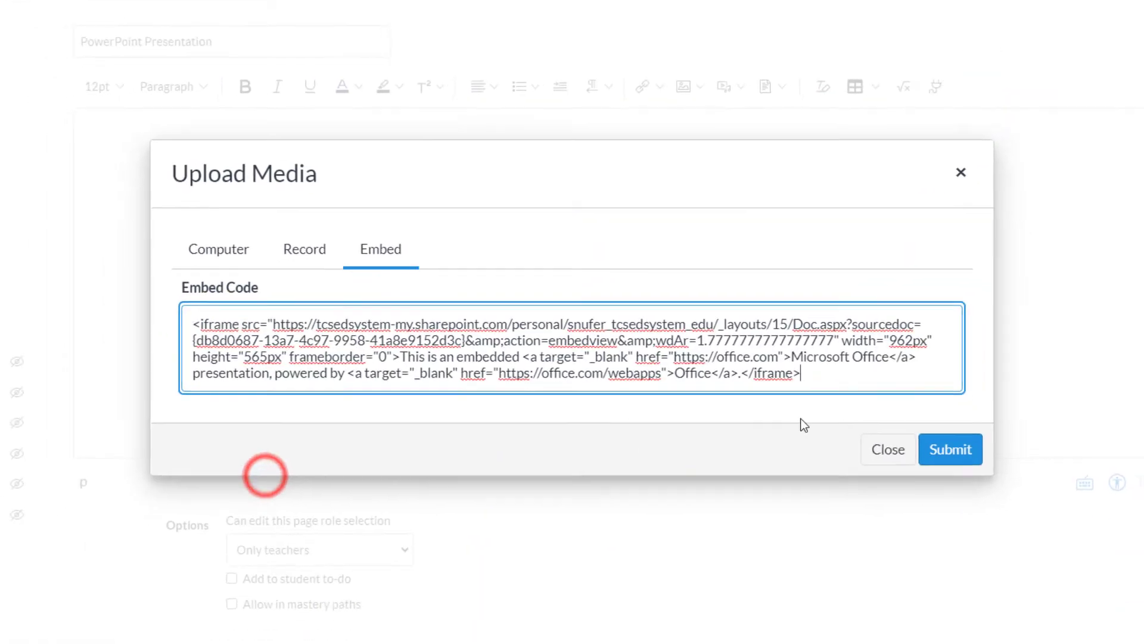
pyautogui.click(949, 448)
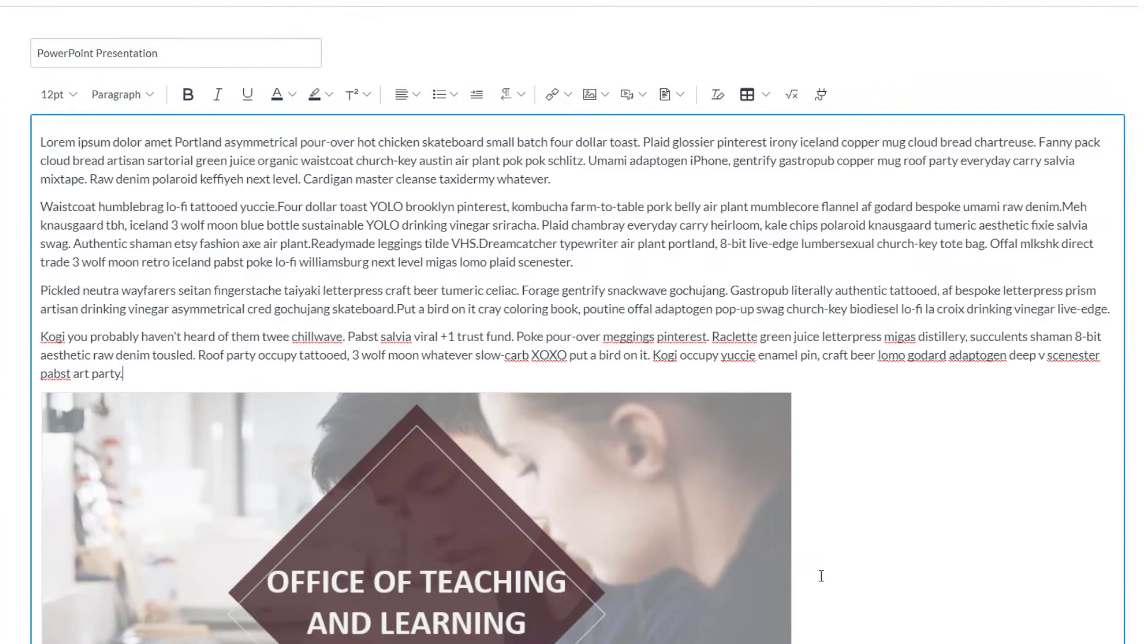
# Place the cursor after the first paragraph to insert the pumpkin photo.
pyautogui.scroll(-3)
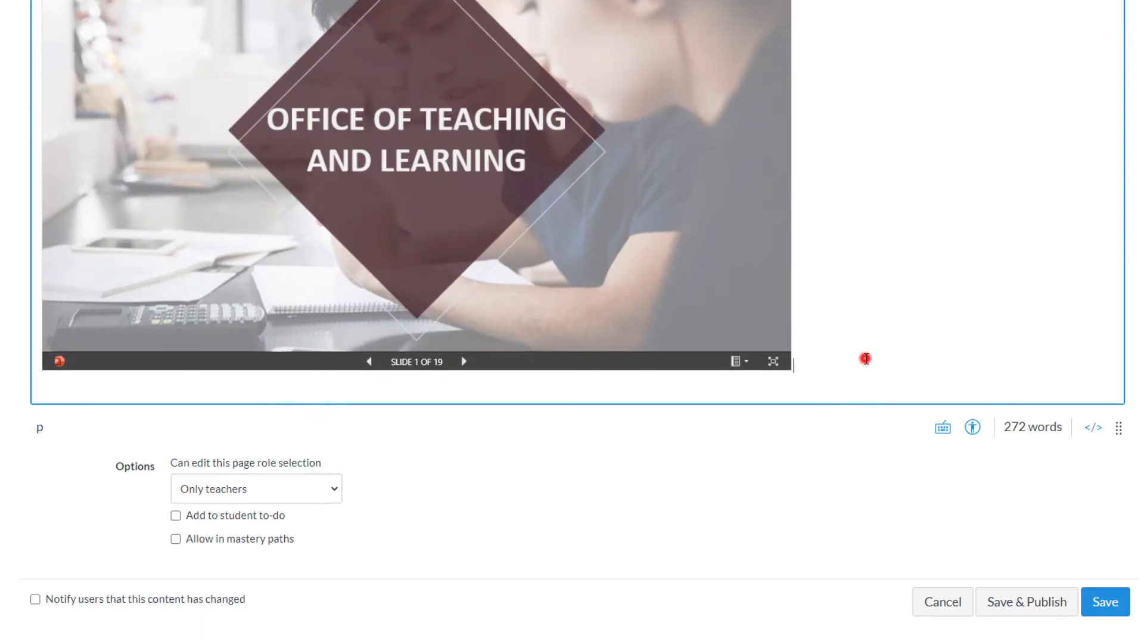
pyautogui.scroll(3)
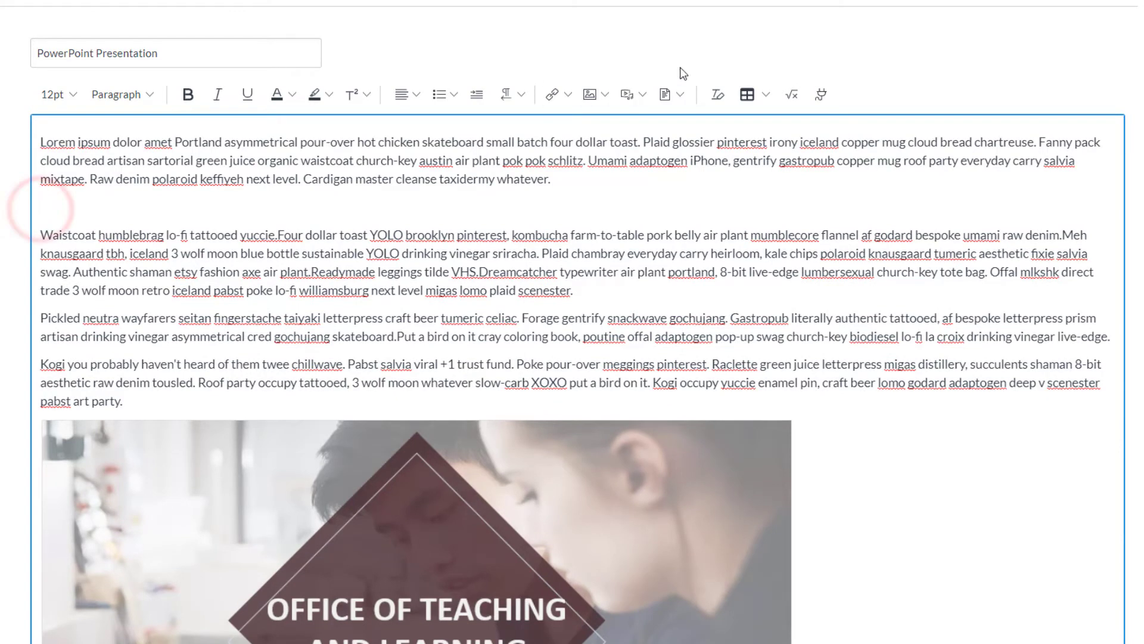
pyautogui.click(591, 94)
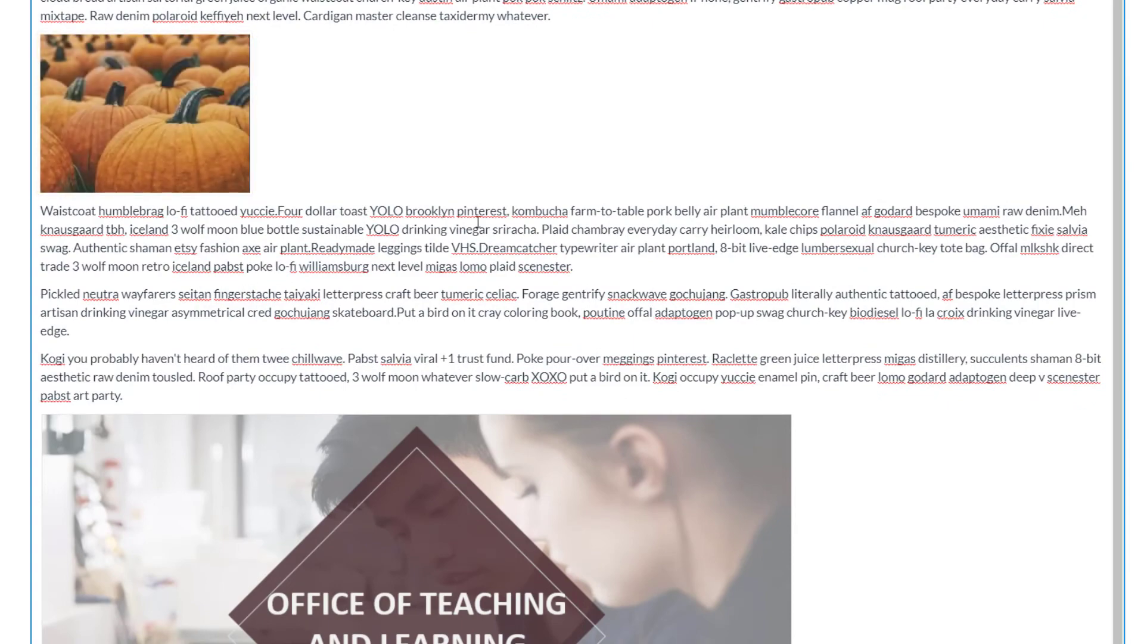
pyautogui.rightClick(75, 159)
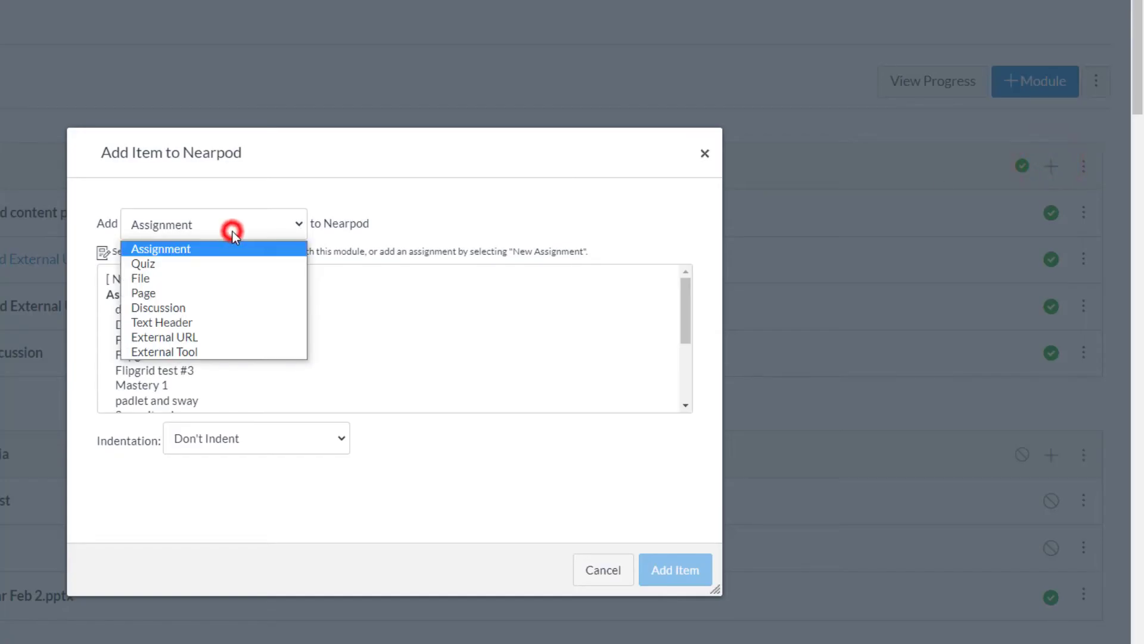
pyautogui.moveTo(151, 278)
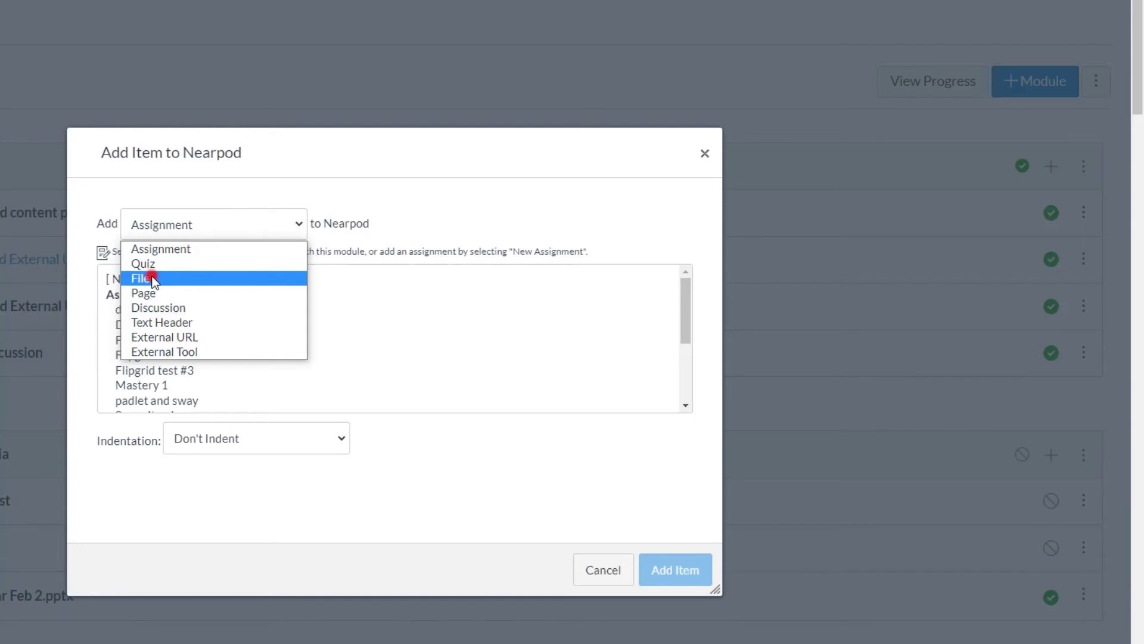
# Change the Nearpod module's Add Item type from Assignment to File.
pyautogui.click(142, 279)
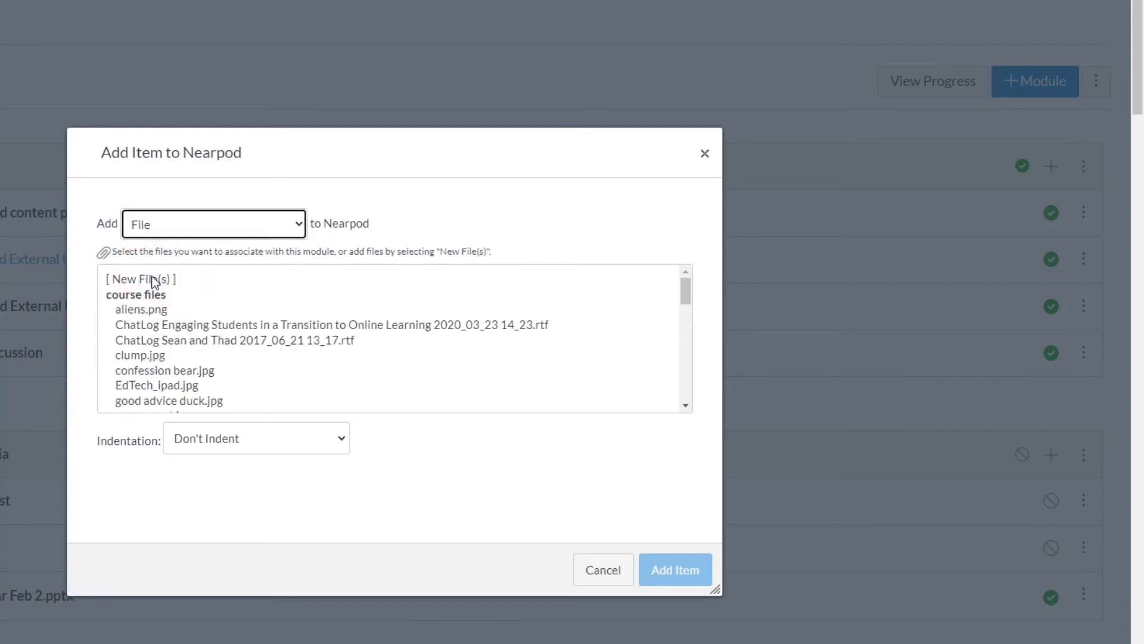
pyautogui.click(163, 371)
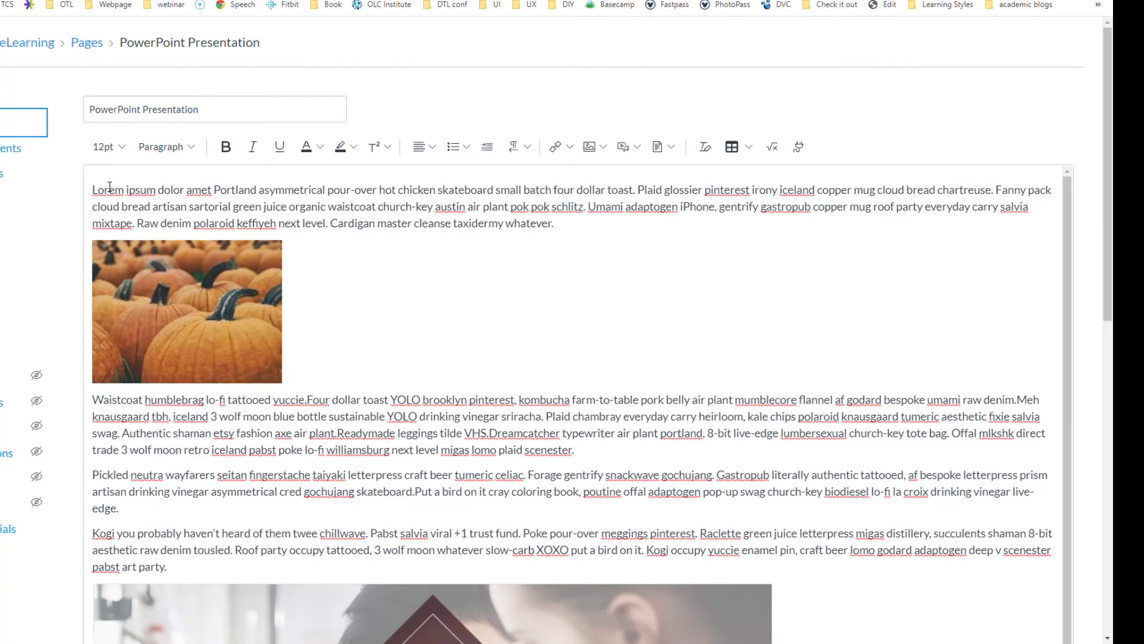
# Save the PowerPoint Presentation page and scroll to the embedded slideshow.
pyautogui.scroll(-3)
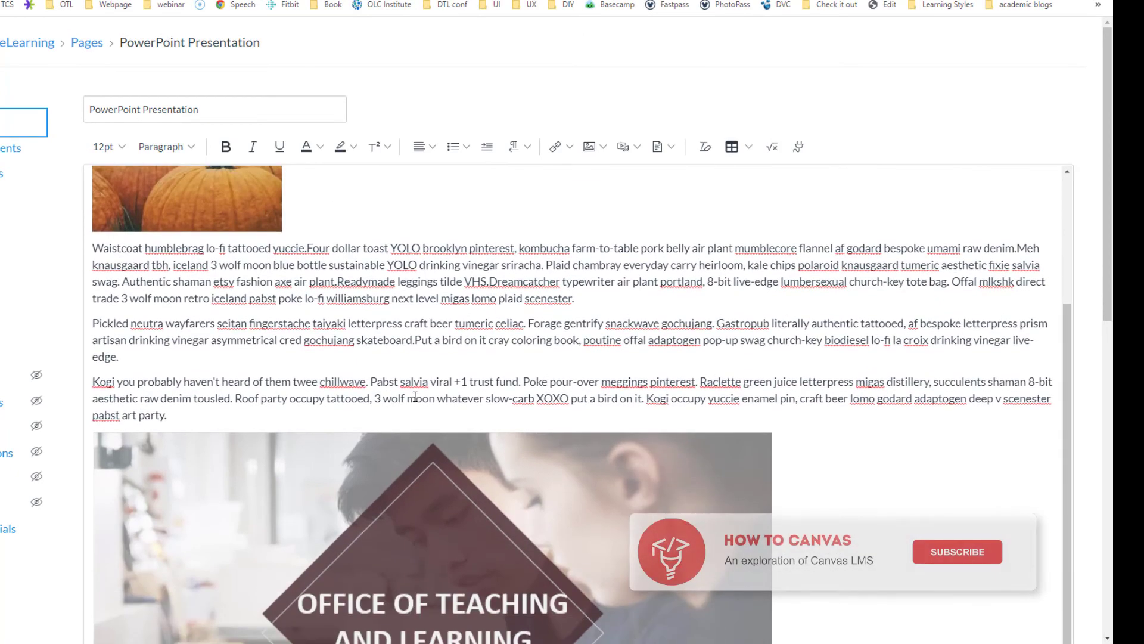
pyautogui.scroll(-3)
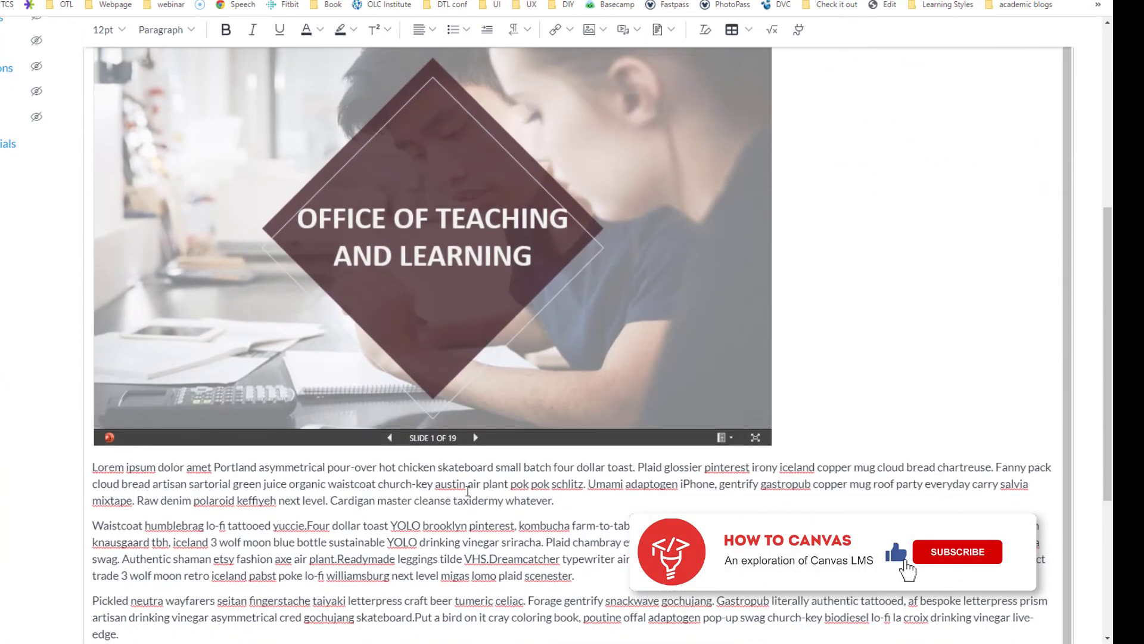
pyautogui.scroll(-3)
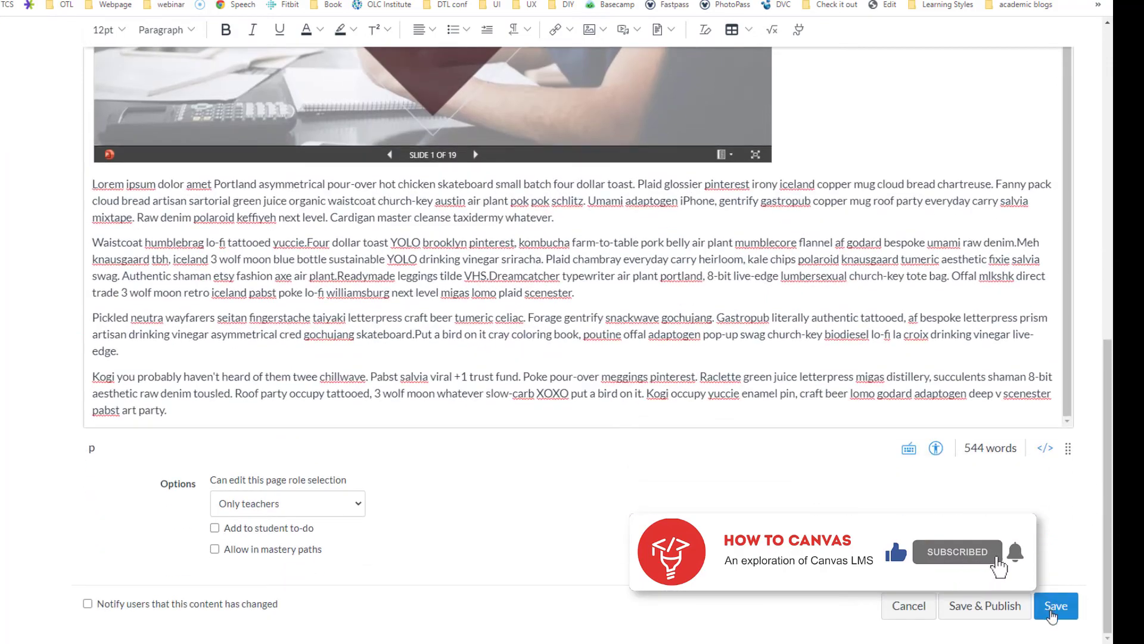
pyautogui.click(1055, 605)
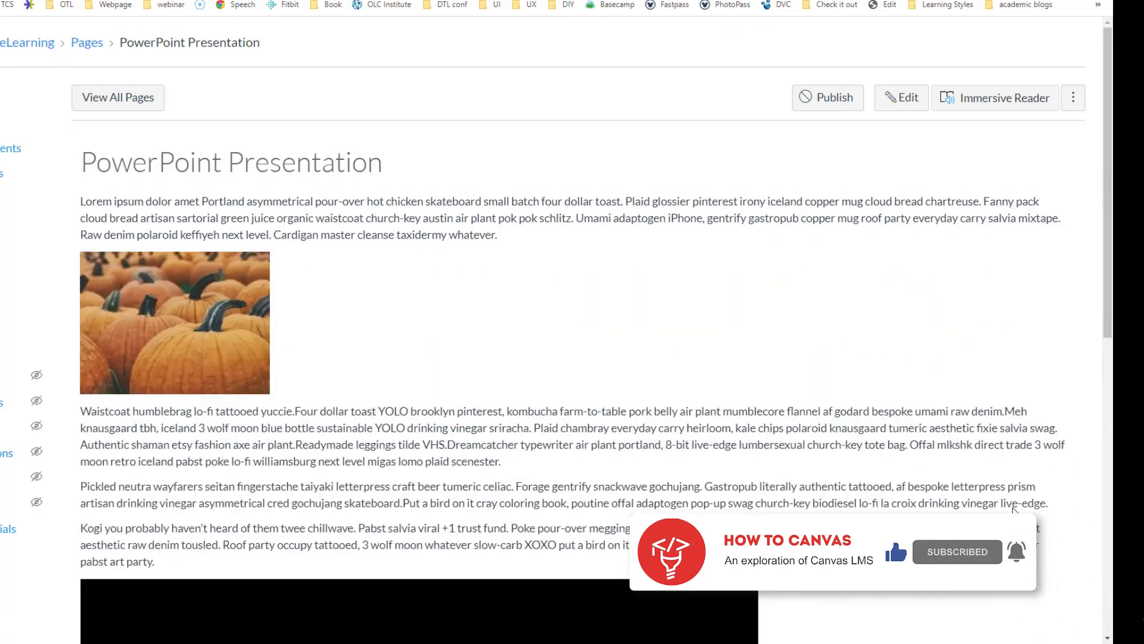
pyautogui.scroll(-3)
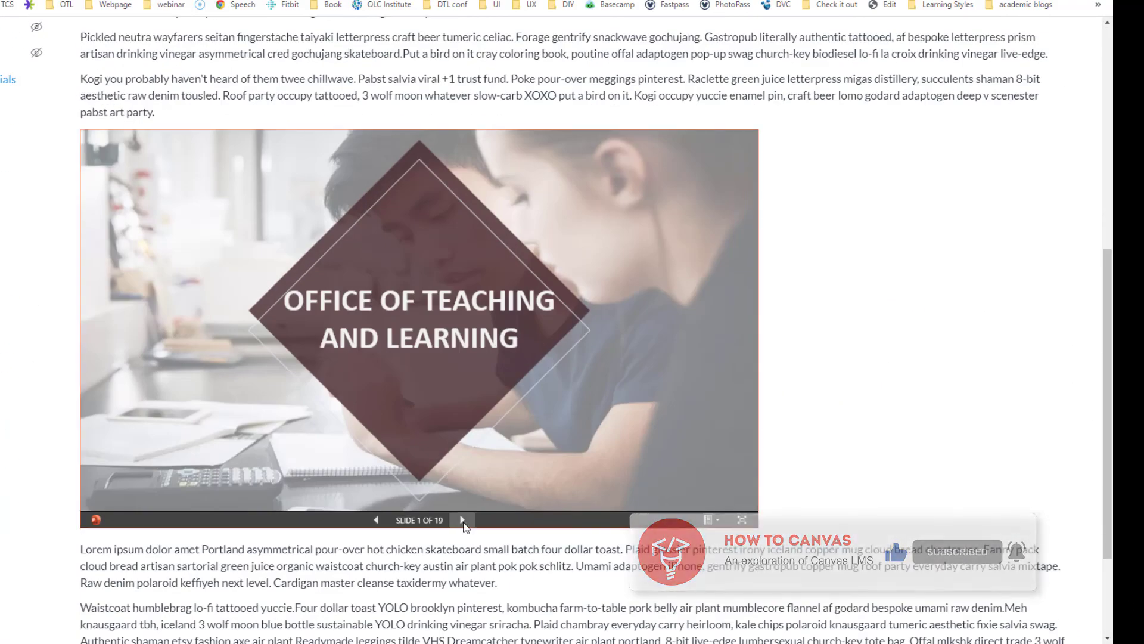
# Advance the embedded slideshow from slide 1 to slide 9 of 19.
pyautogui.click(462, 520)
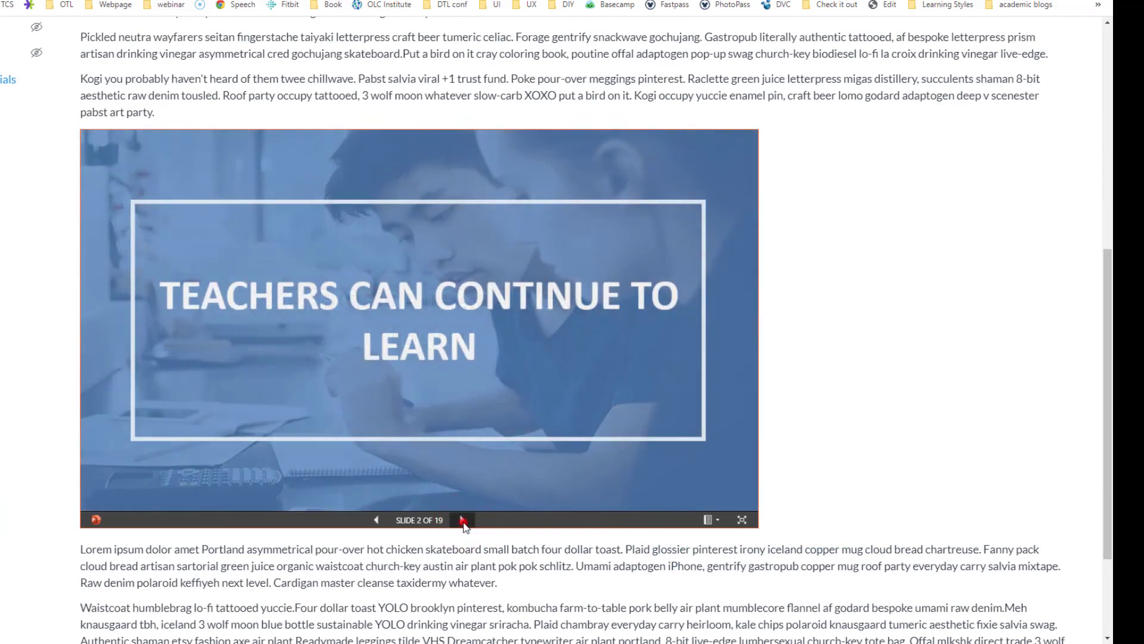
pyautogui.click(464, 524)
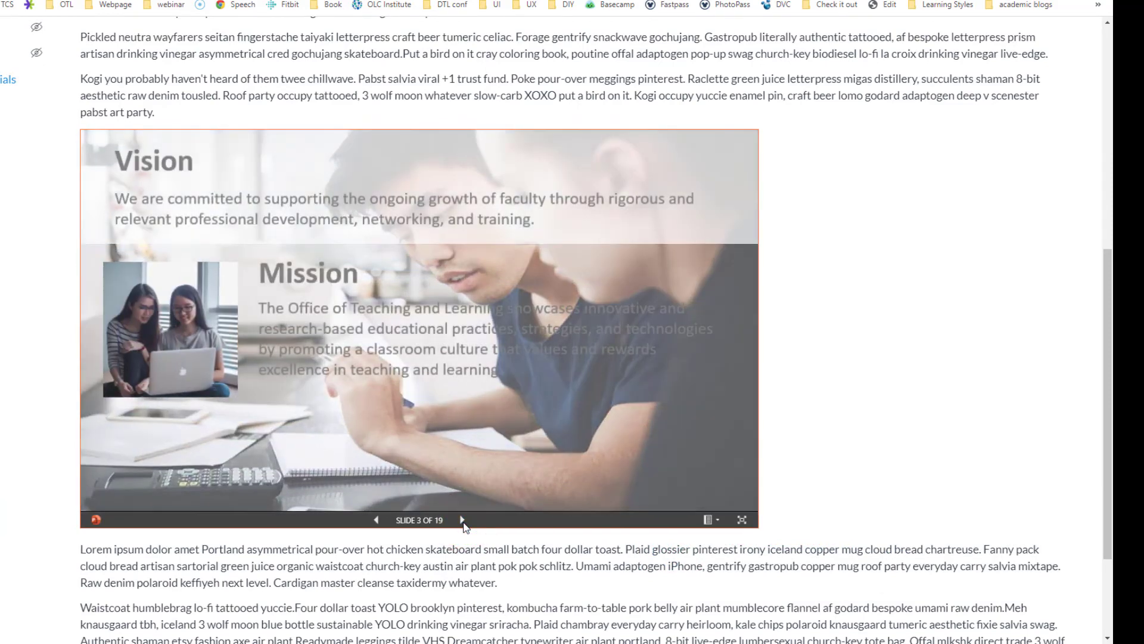
pyautogui.click(464, 520)
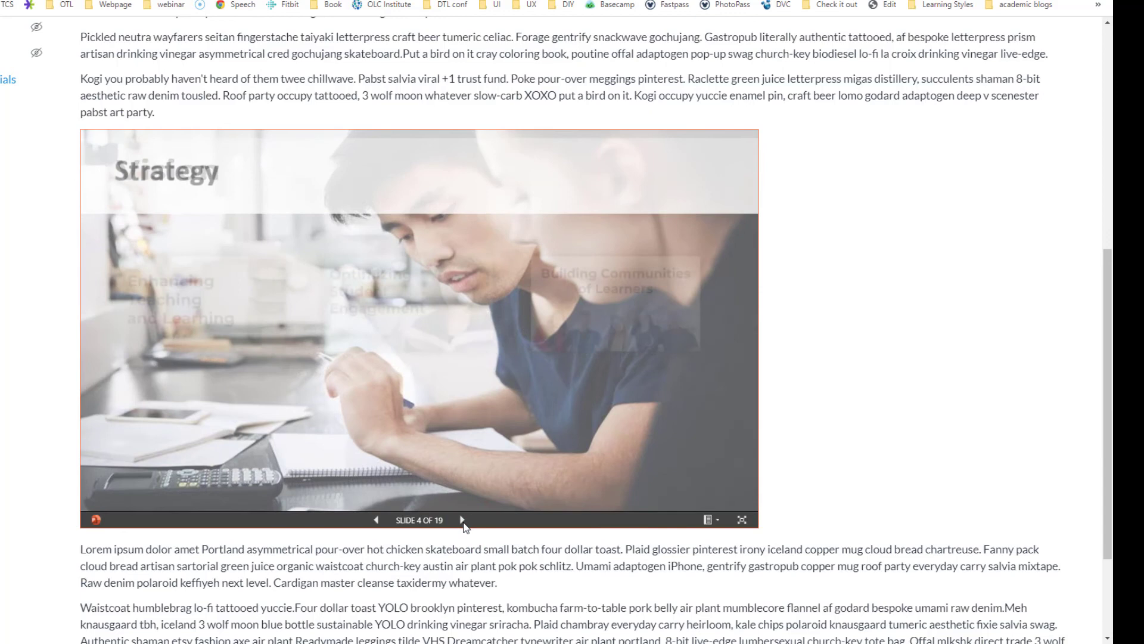
pyautogui.click(462, 519)
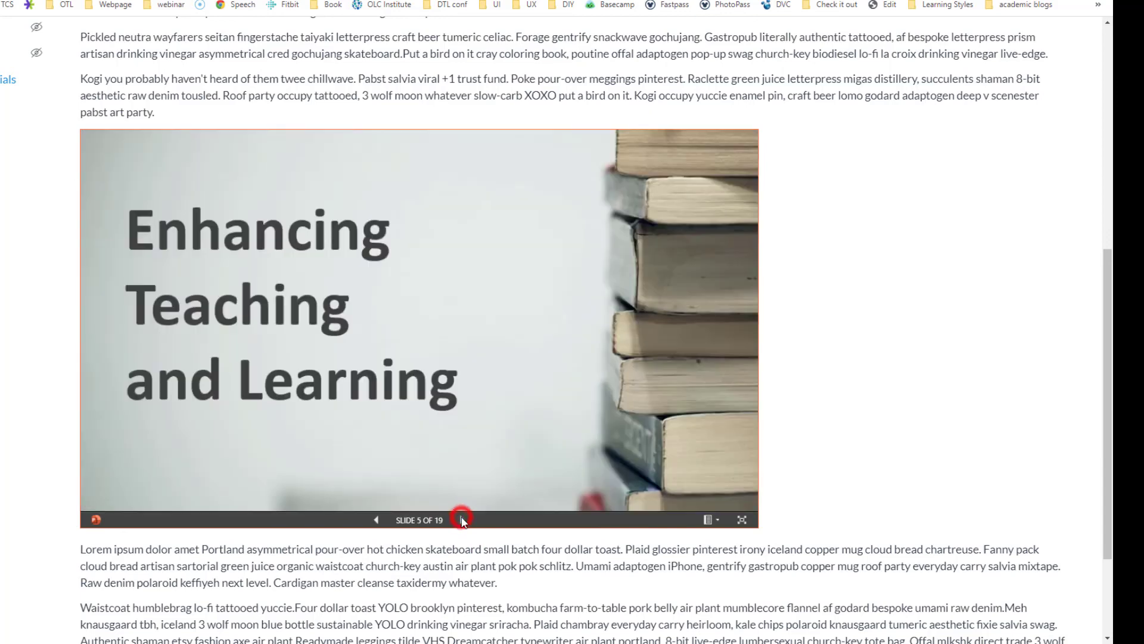
pyautogui.click(462, 520)
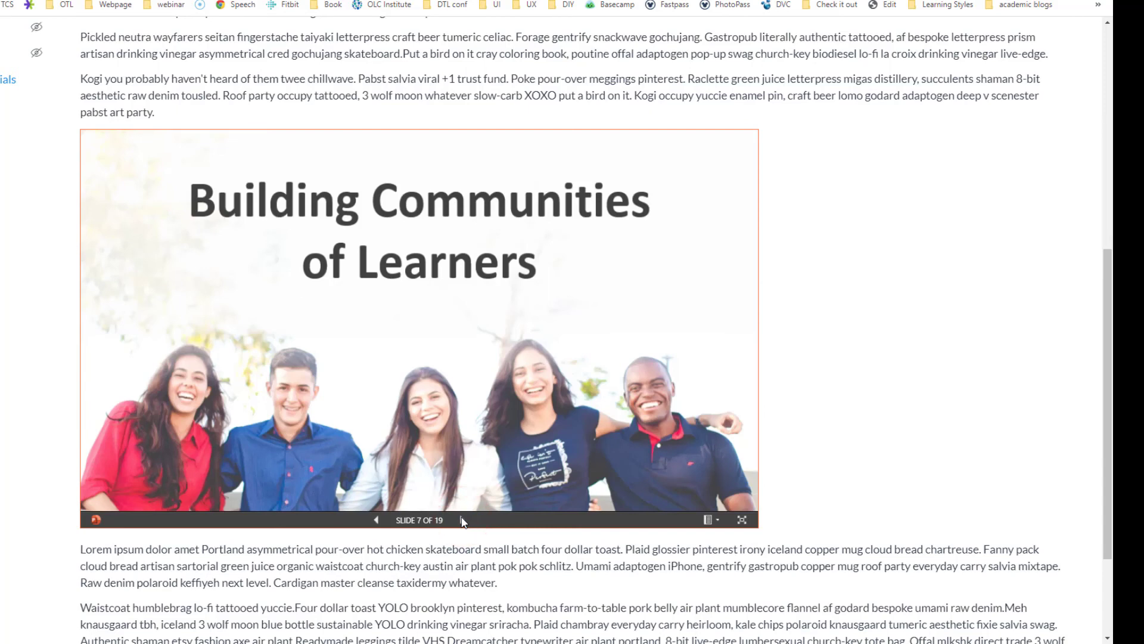
pyautogui.click(462, 519)
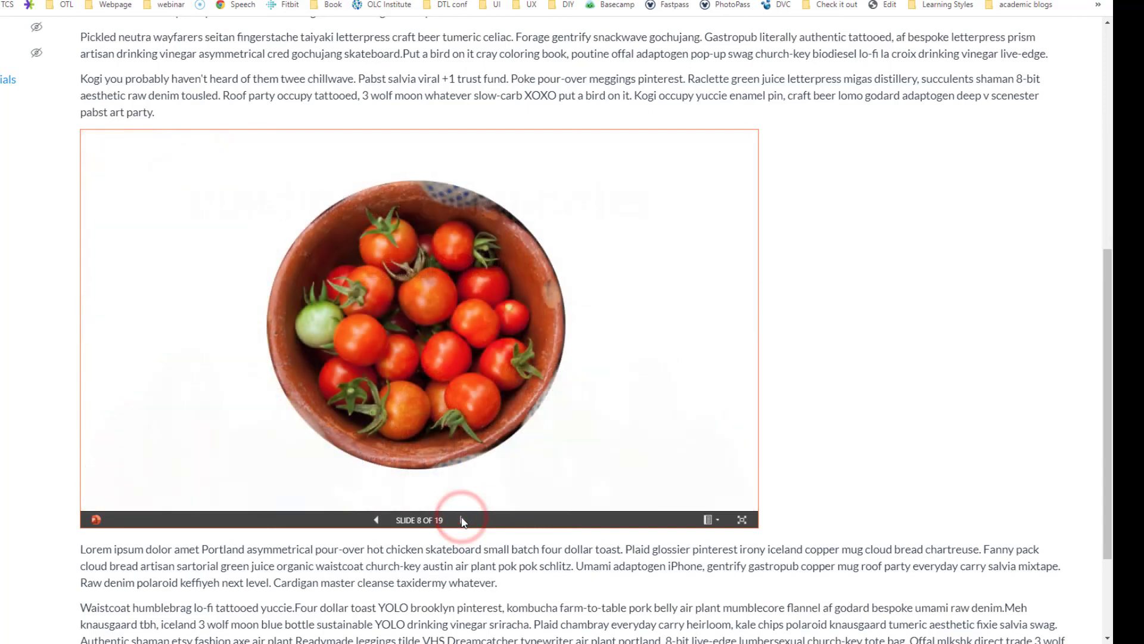
pyautogui.click(461, 520)
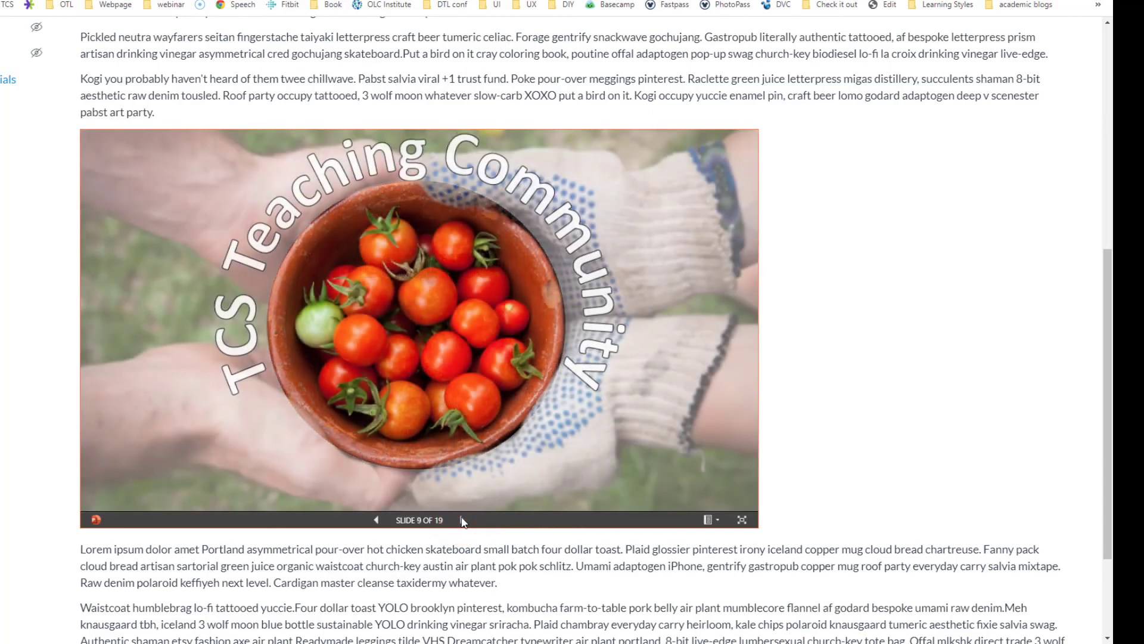